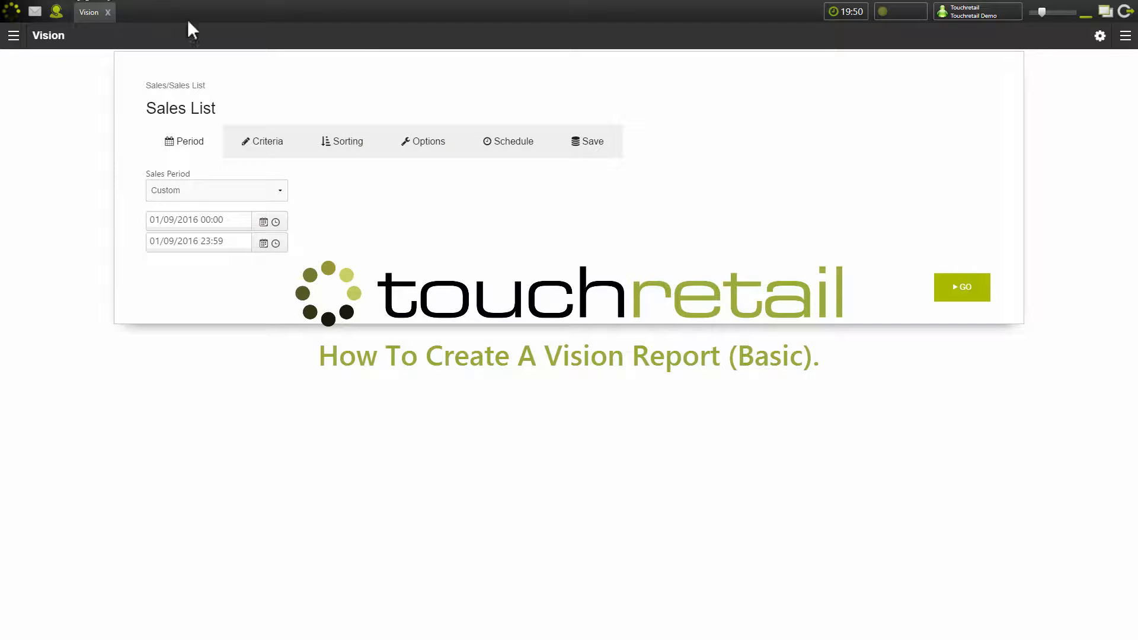
Bring up the Sales List criteria and set its sales period to This Year
left_click(13, 35)
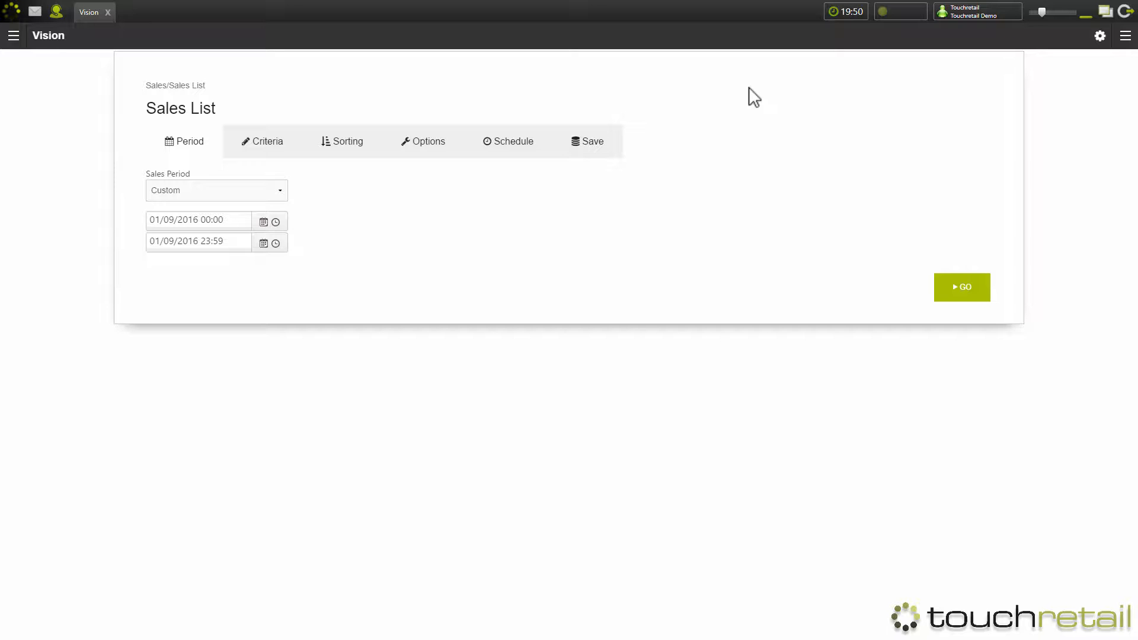
left_click(961, 287)
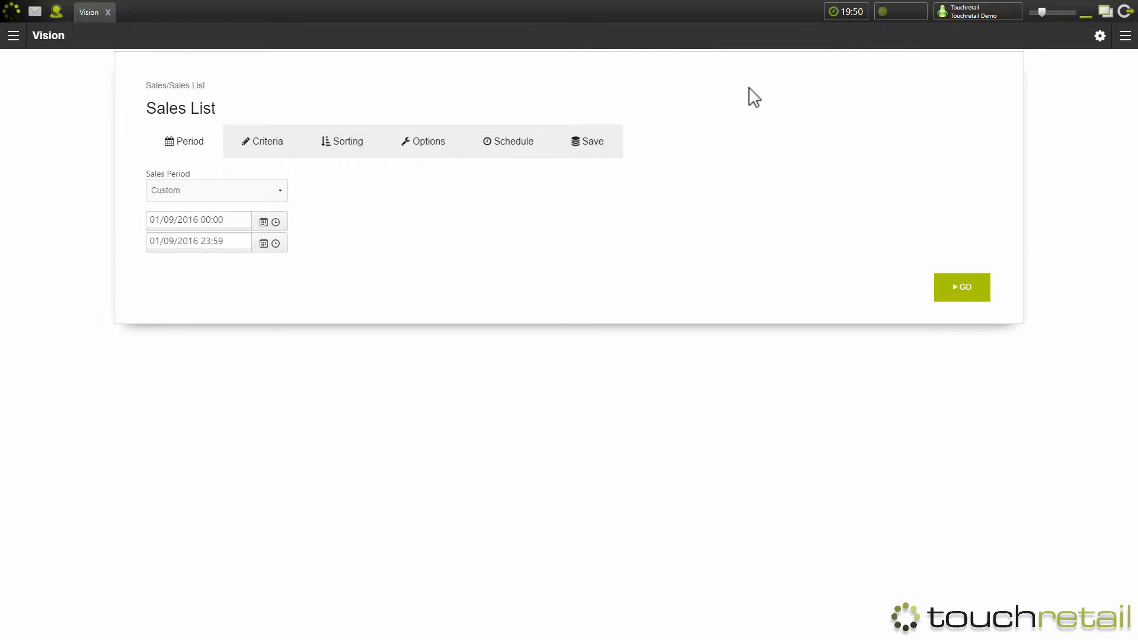
mouse_move(207, 33)
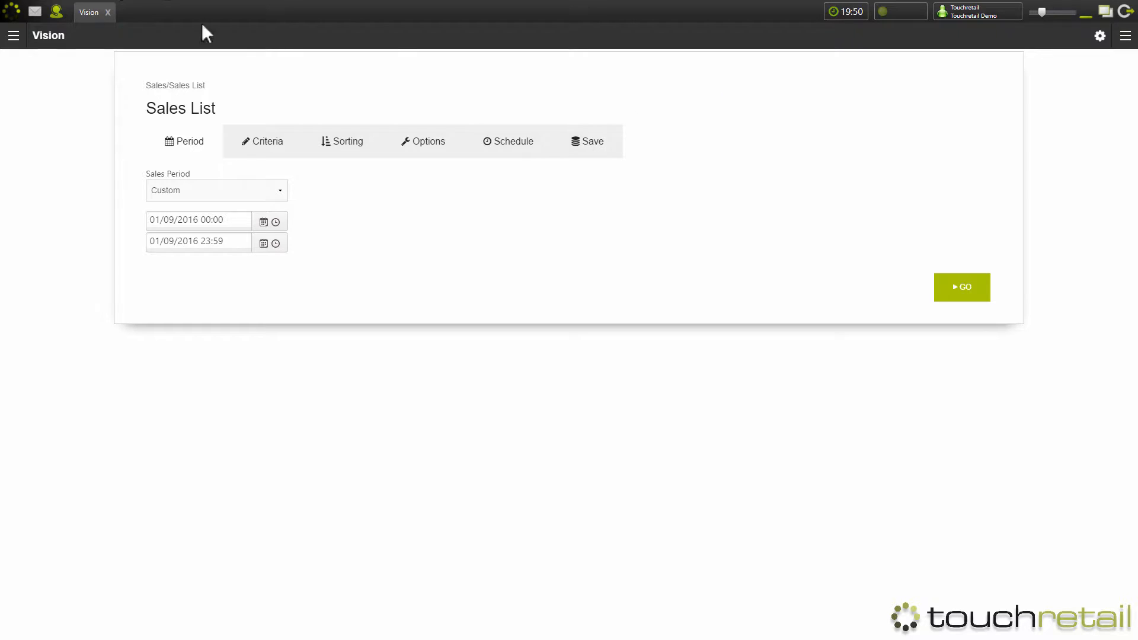
left_click(216, 190)
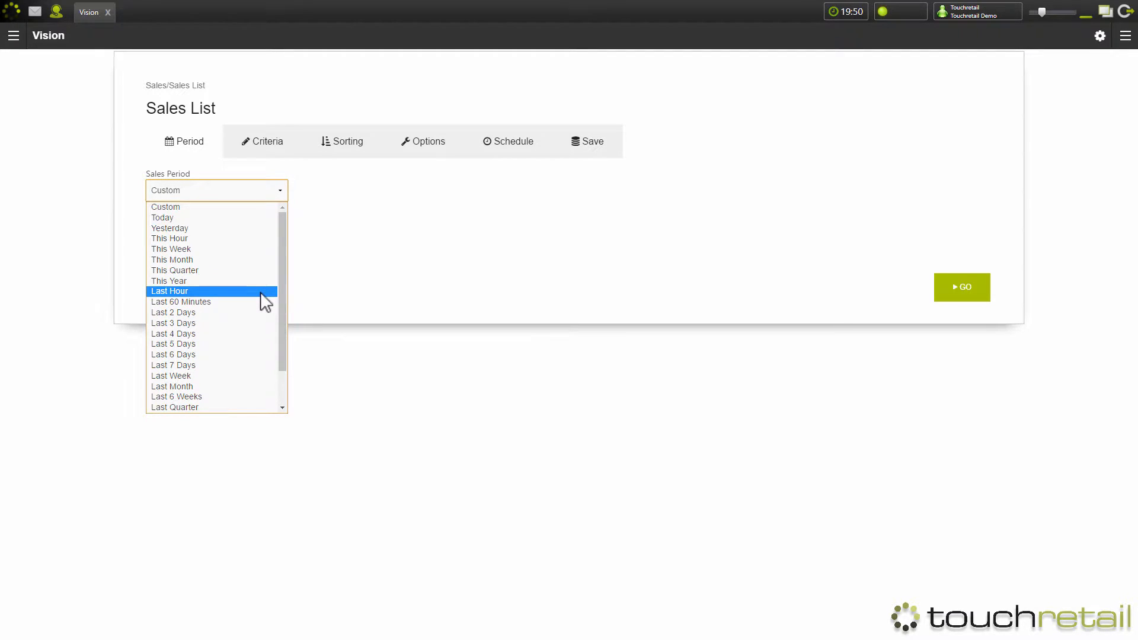
mouse_move(241, 238)
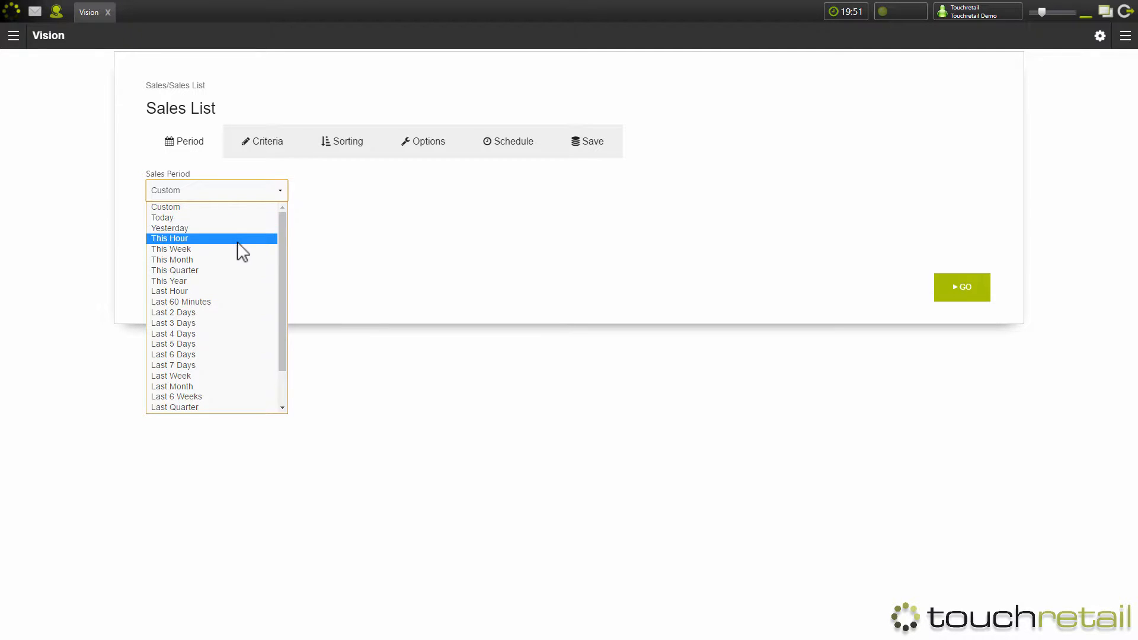
mouse_move(207, 282)
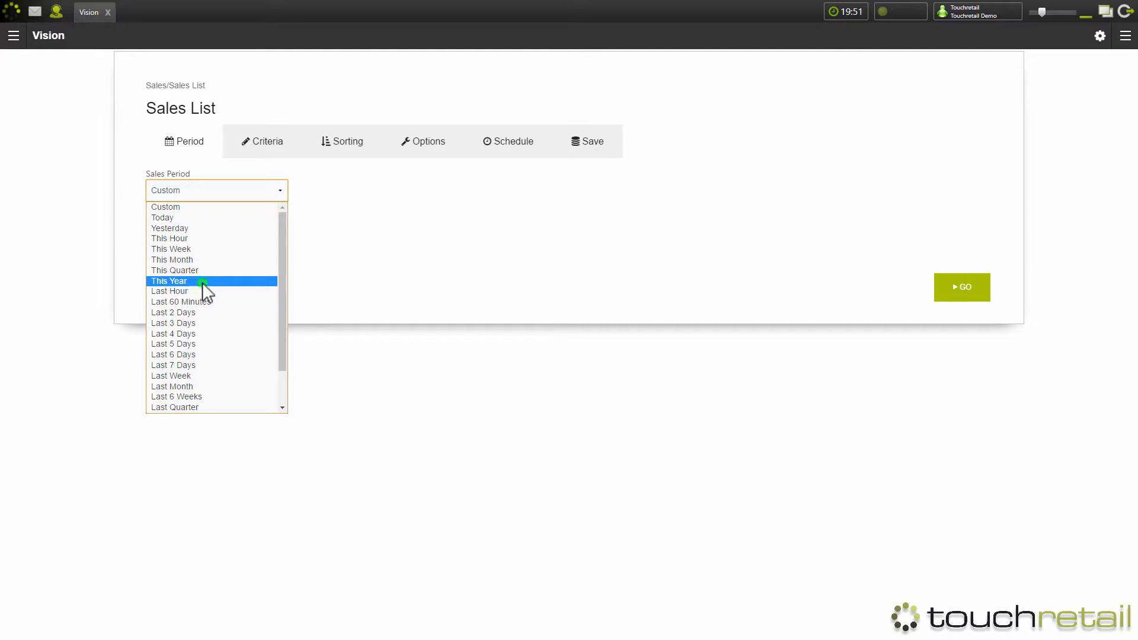
left_click(262, 141)
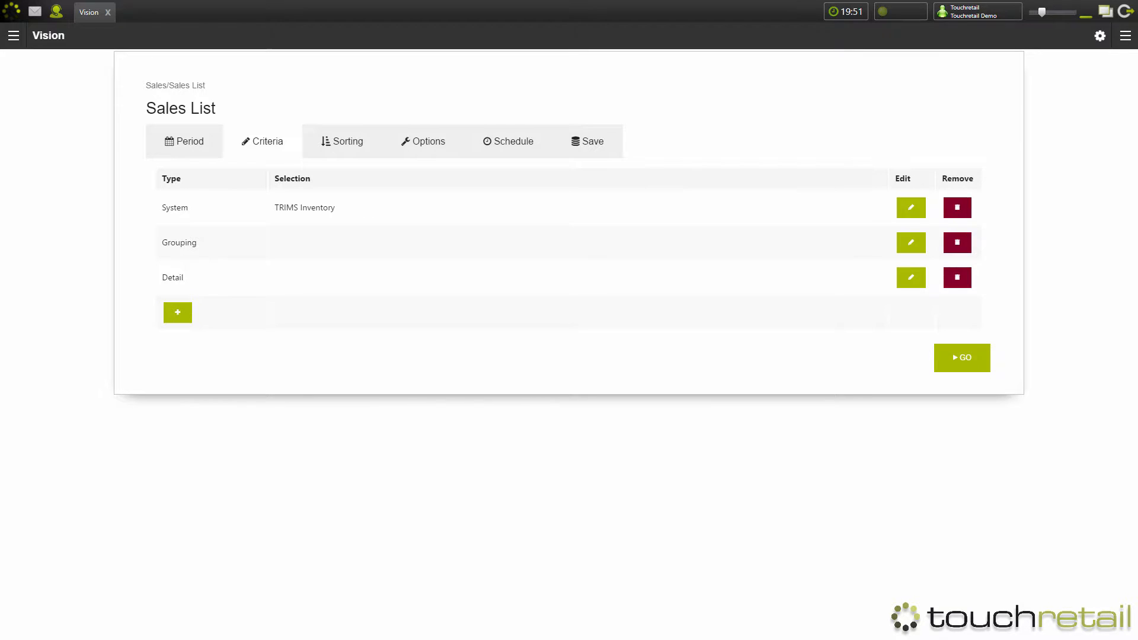
mouse_move(825, 256)
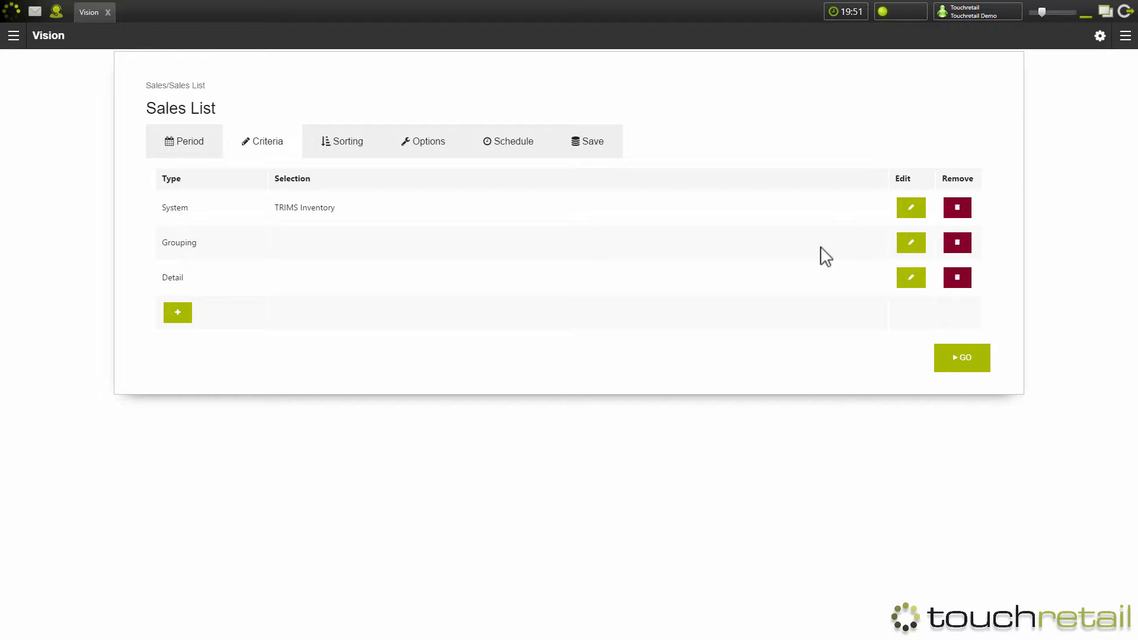
Apply Location in the Grouping editor and Brand in the Detail editor
left_click(911, 242)
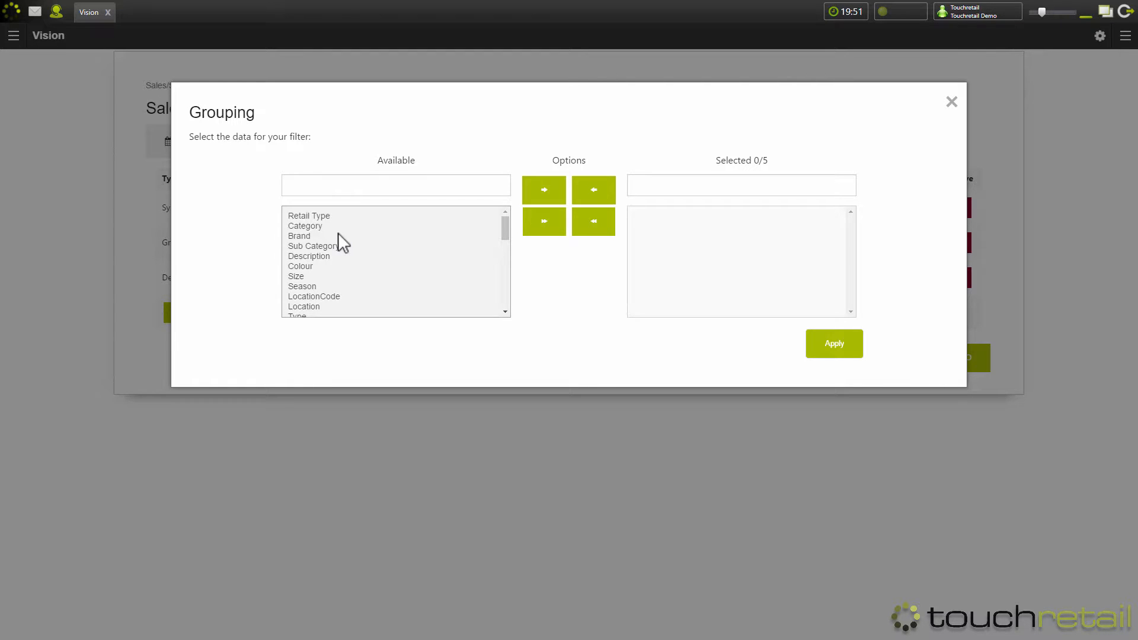
left_click(951, 101)
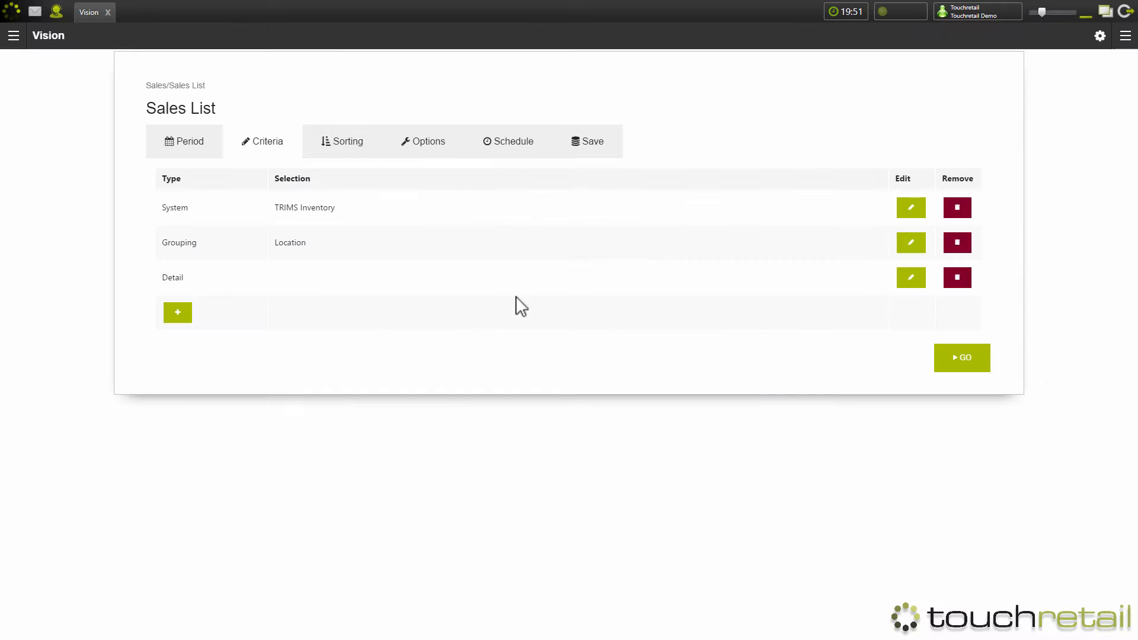
mouse_move(595, 333)
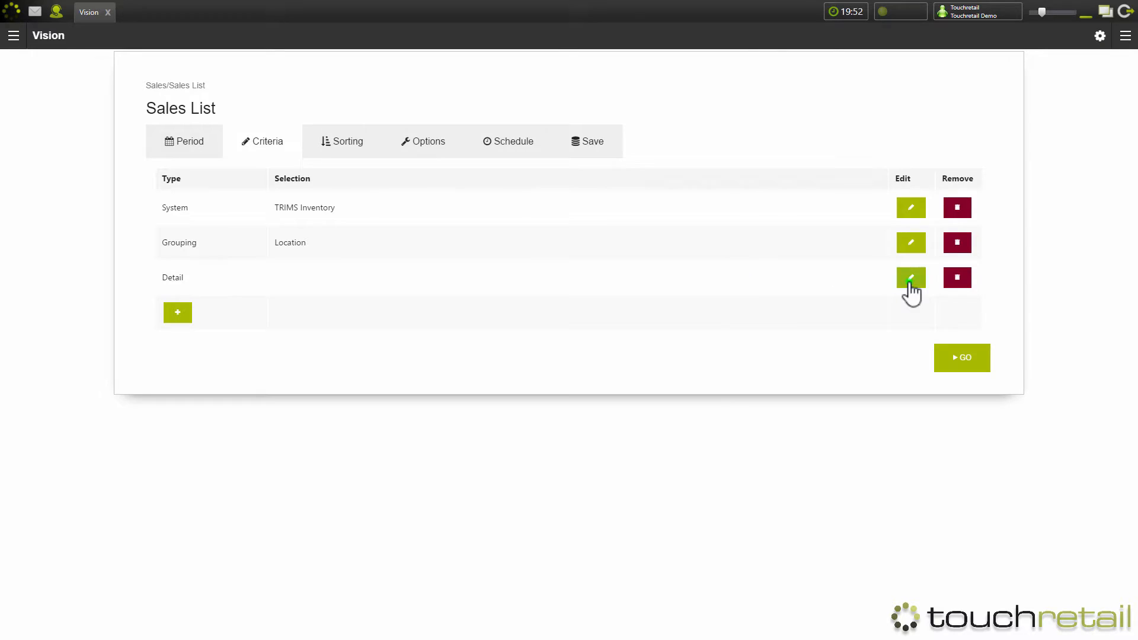
left_click(910, 277)
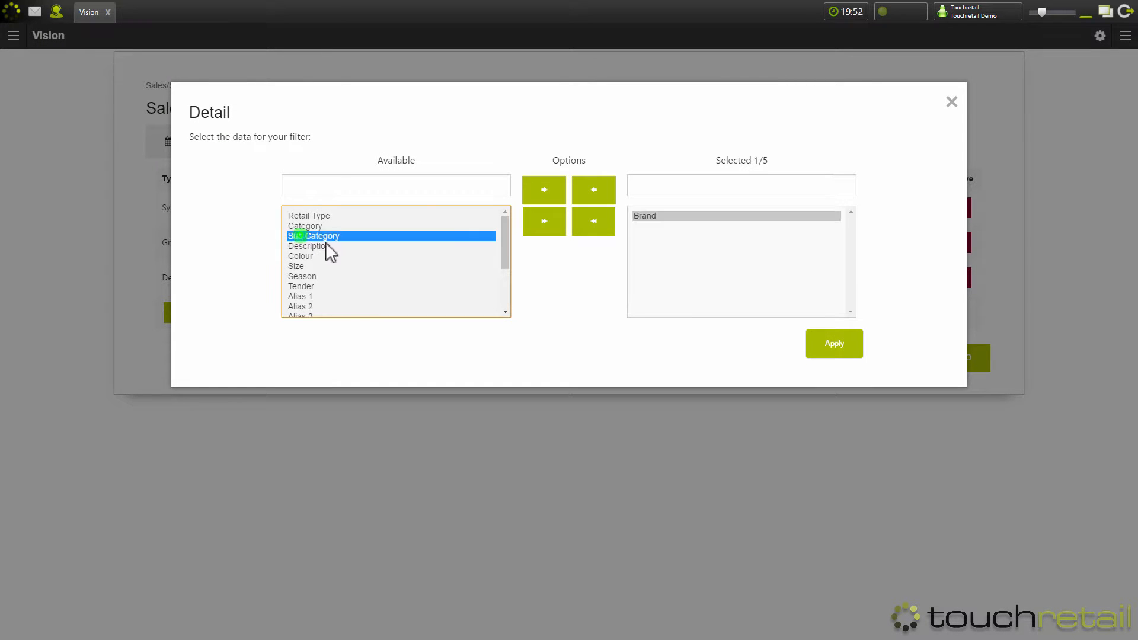
left_click(950, 100)
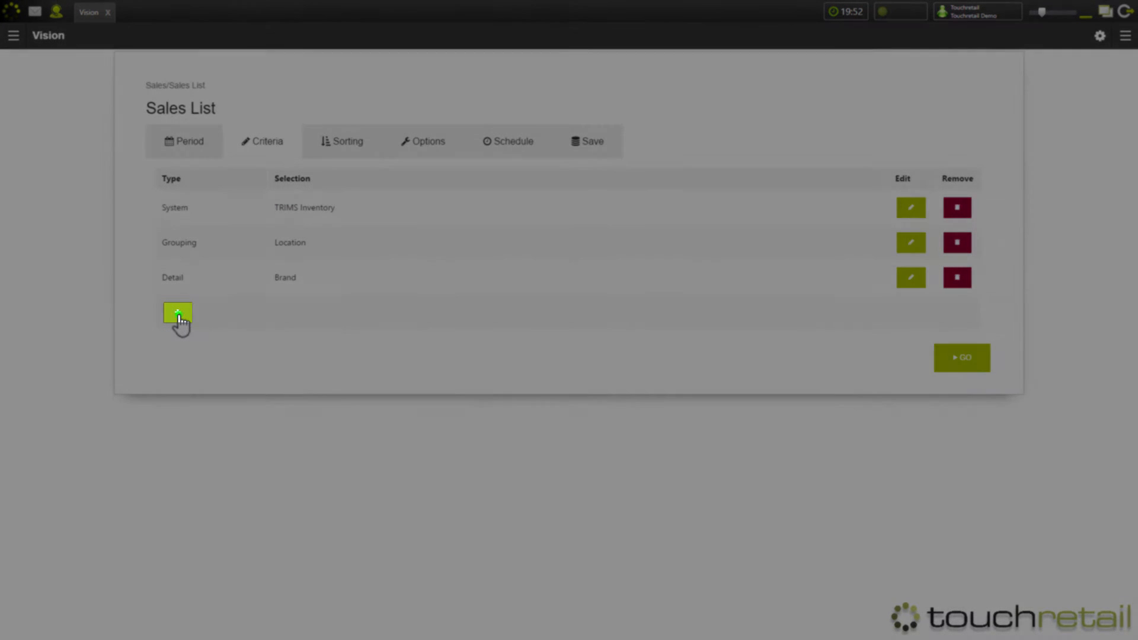
View the list of extra filters available for a new criterion
left_click(177, 312)
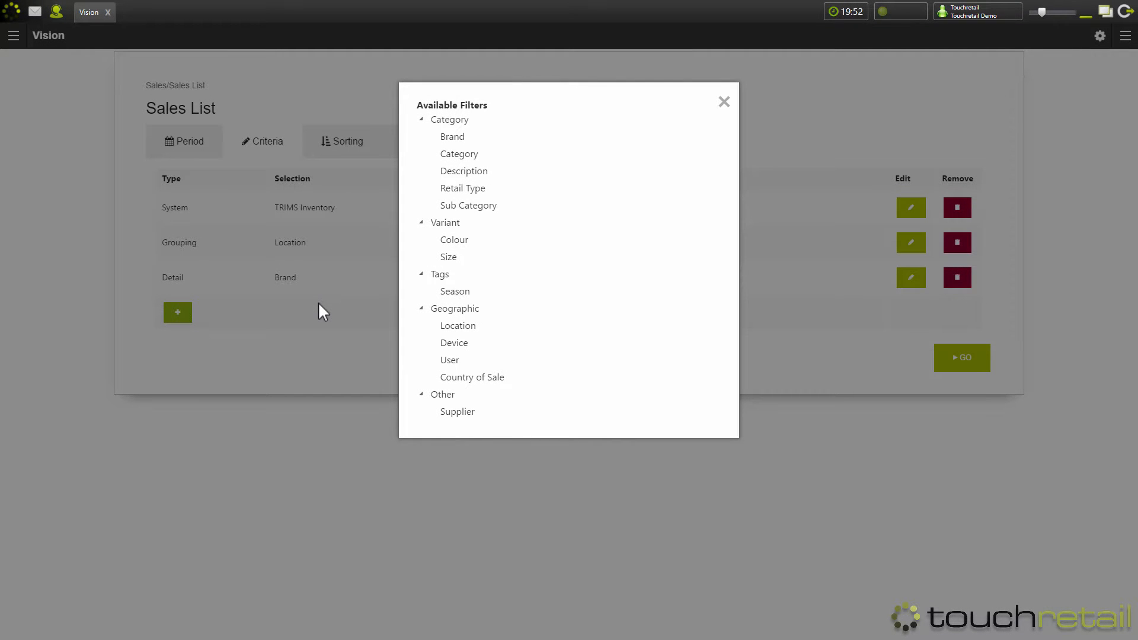
mouse_move(538, 381)
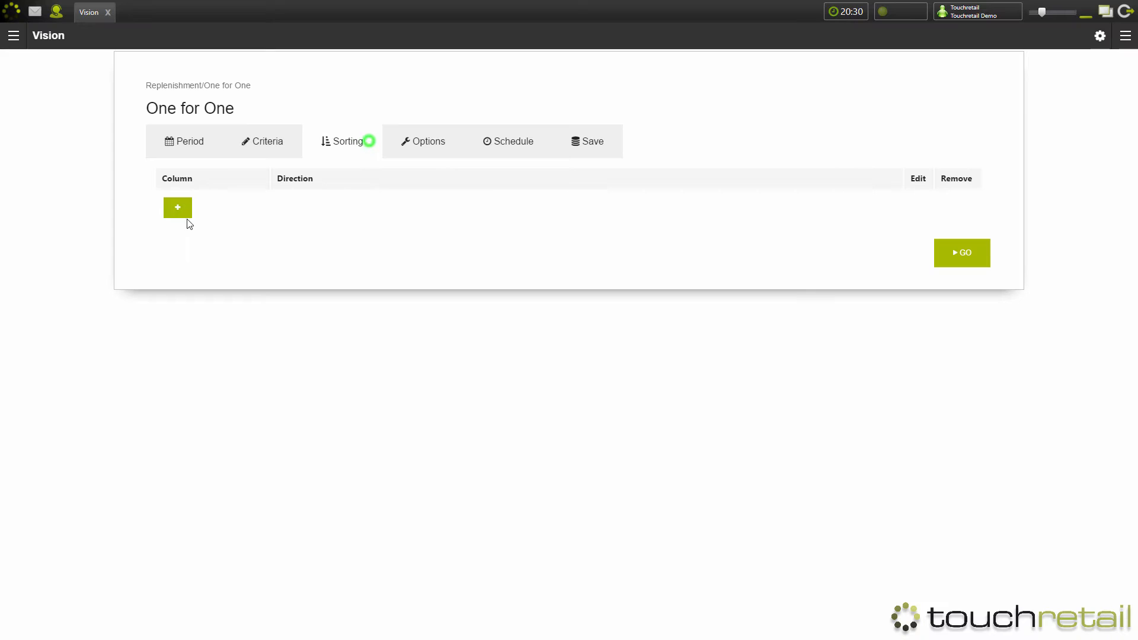
Add a new sort rule and pick its sorting column
left_click(177, 207)
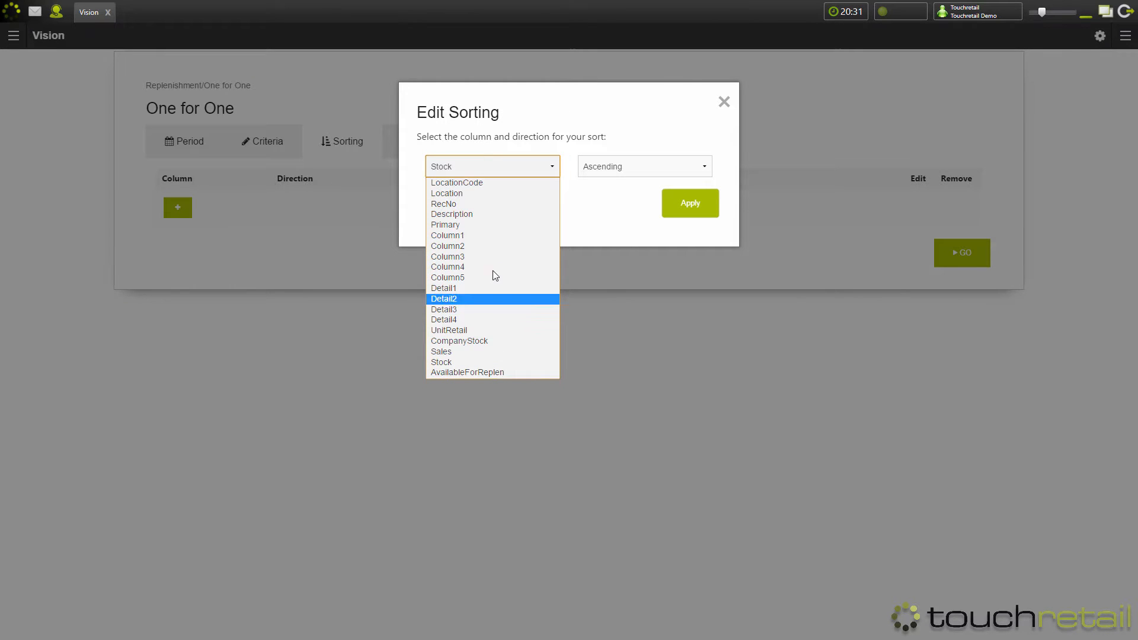
left_click(641, 166)
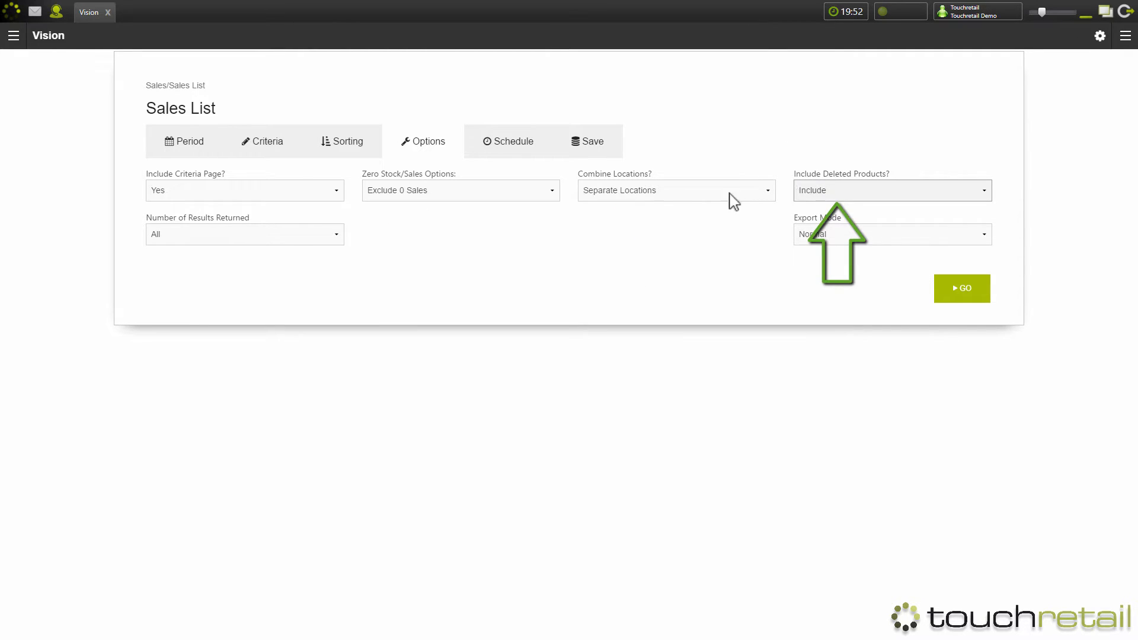
Show the schedule settings, with delivery off and PDF format
left_click(508, 141)
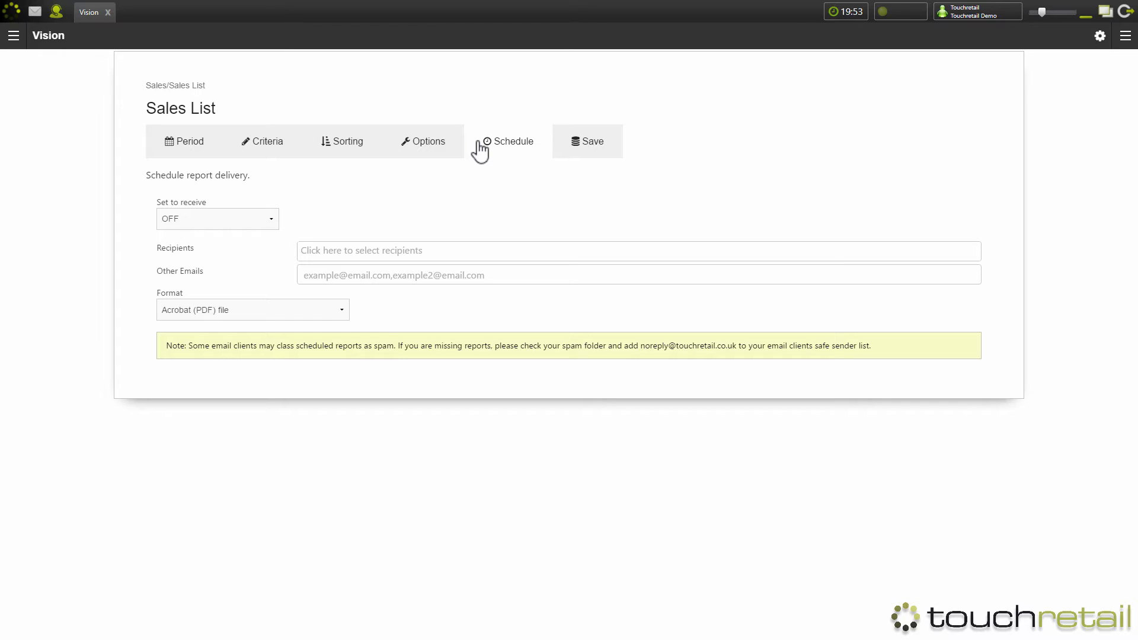
Show the save settings, with the report named Sales List
left_click(587, 141)
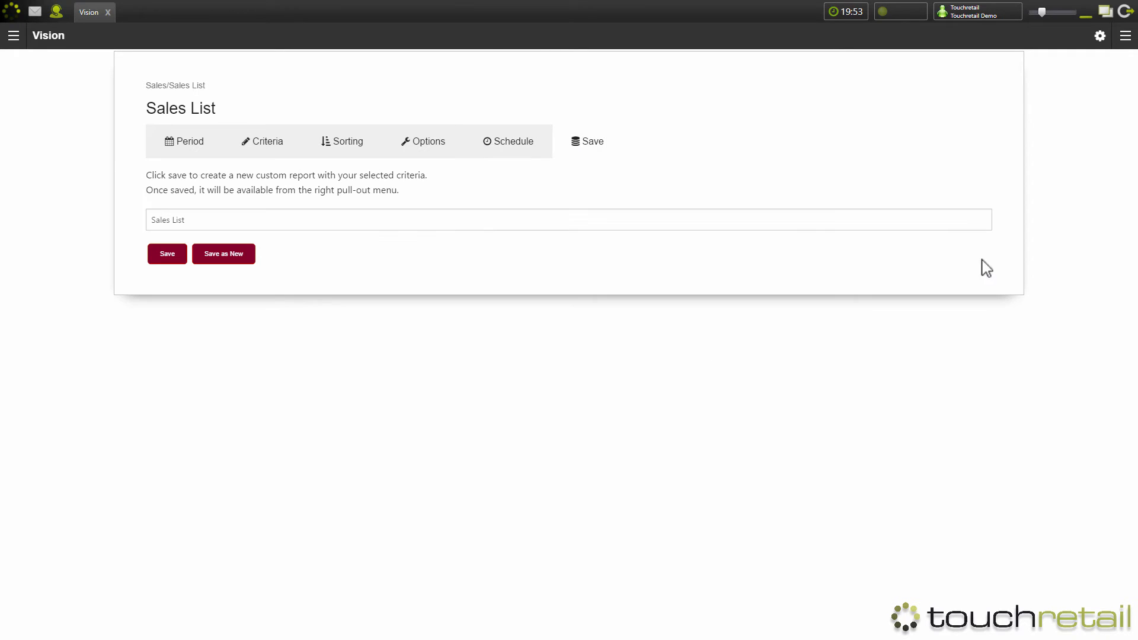
mouse_move(979, 262)
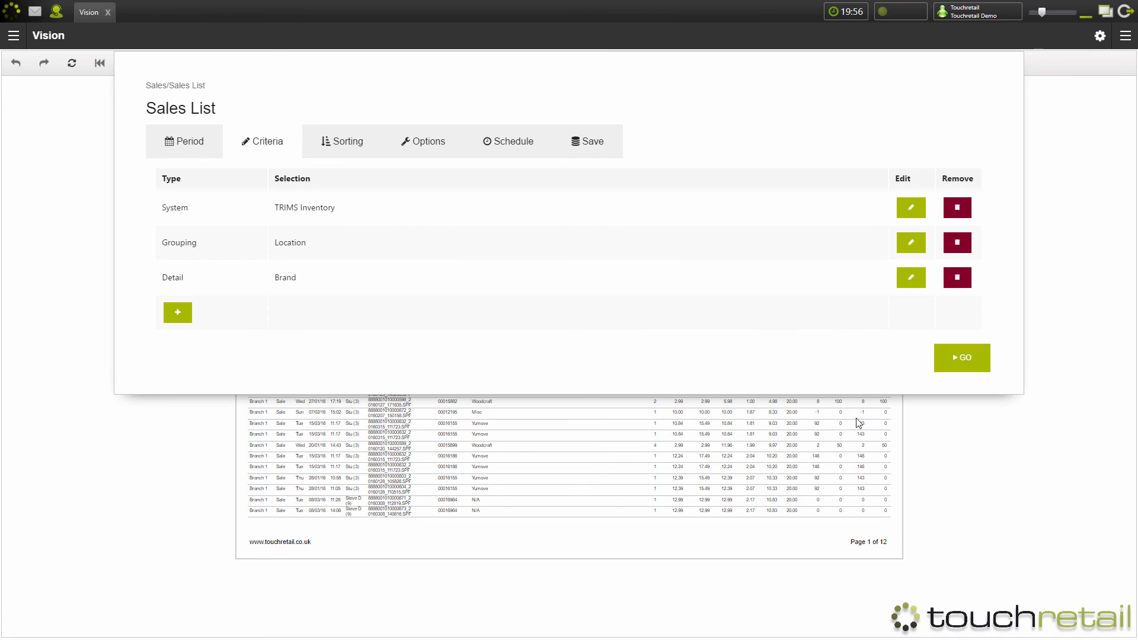
mouse_move(860, 432)
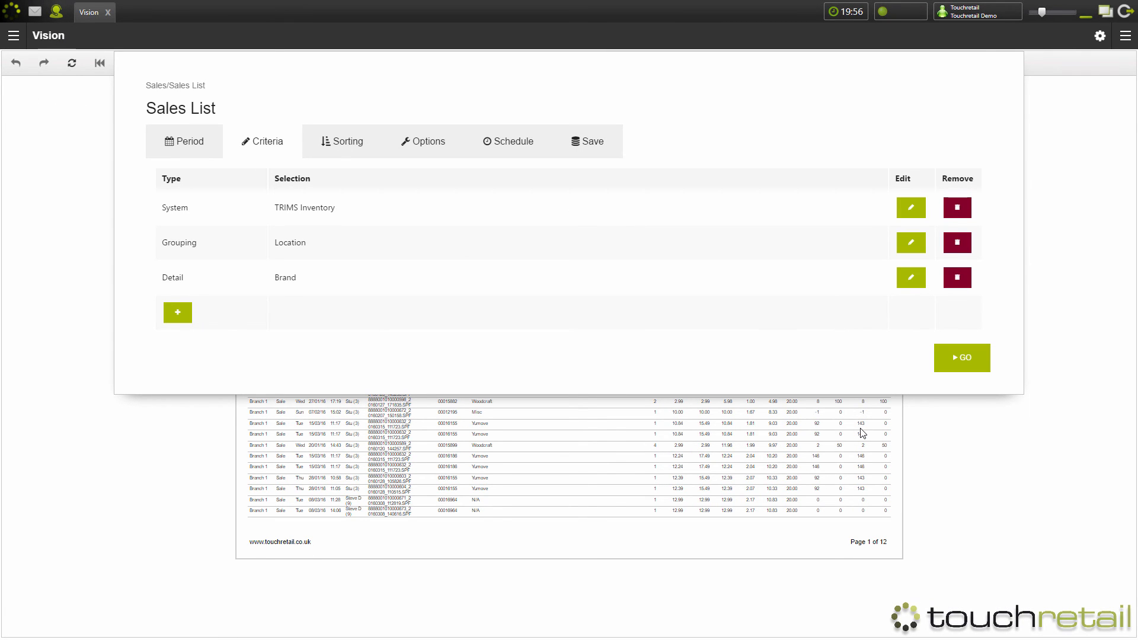
mouse_move(860, 429)
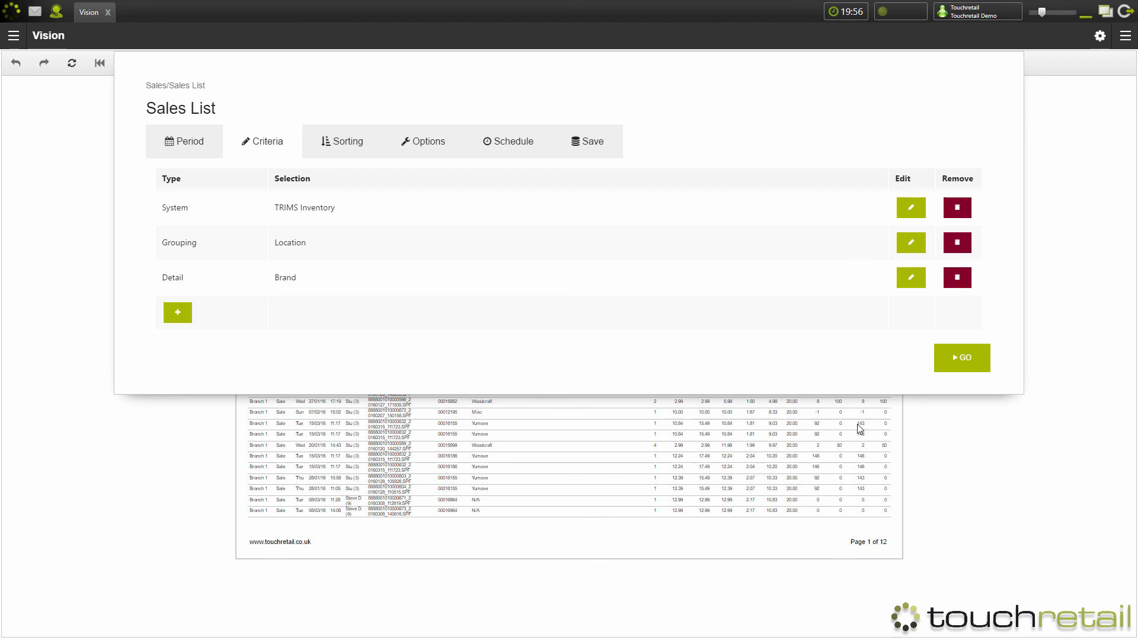
Dismiss the criteria panel to reveal the loading Sales List report
left_click(960, 356)
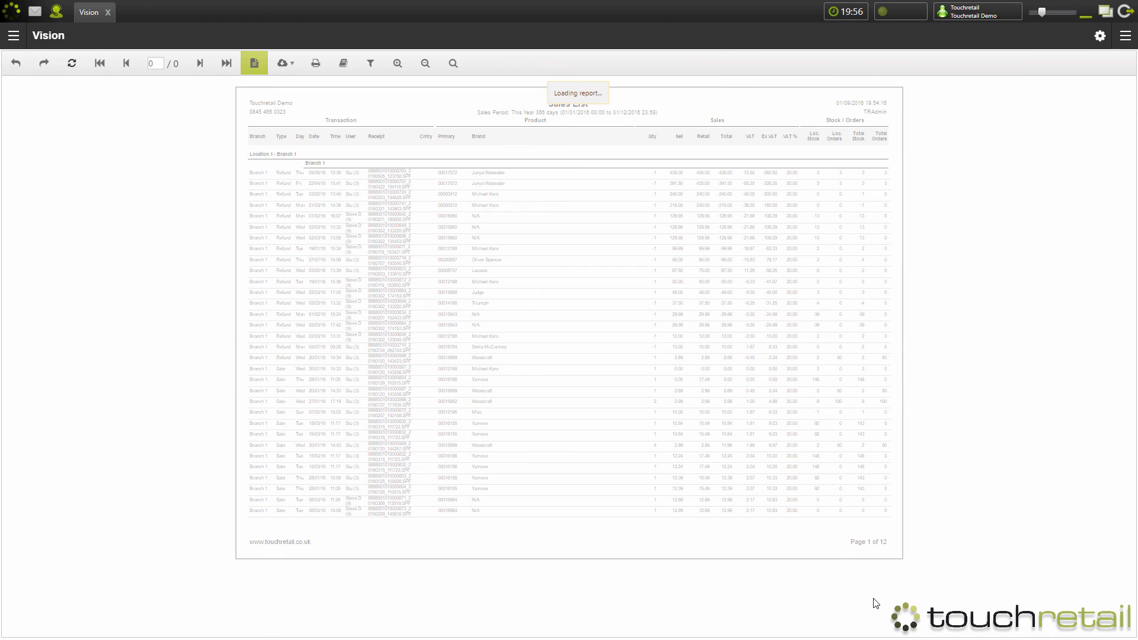